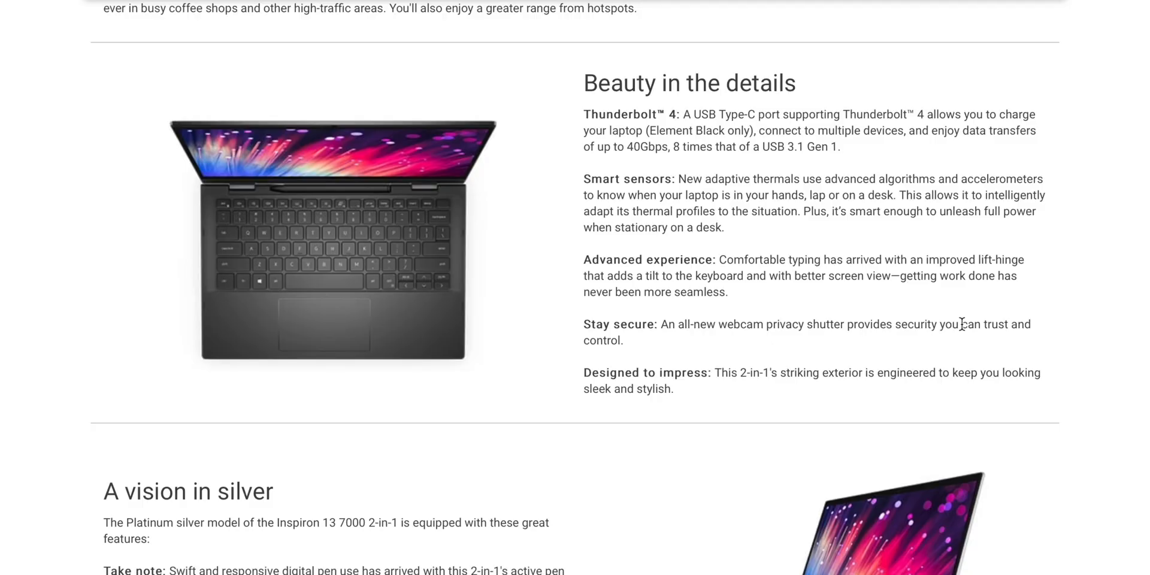
# Step: Scroll past the feature descriptions to the six numbered side-ports diagram and port list
pyautogui.scroll(-3)
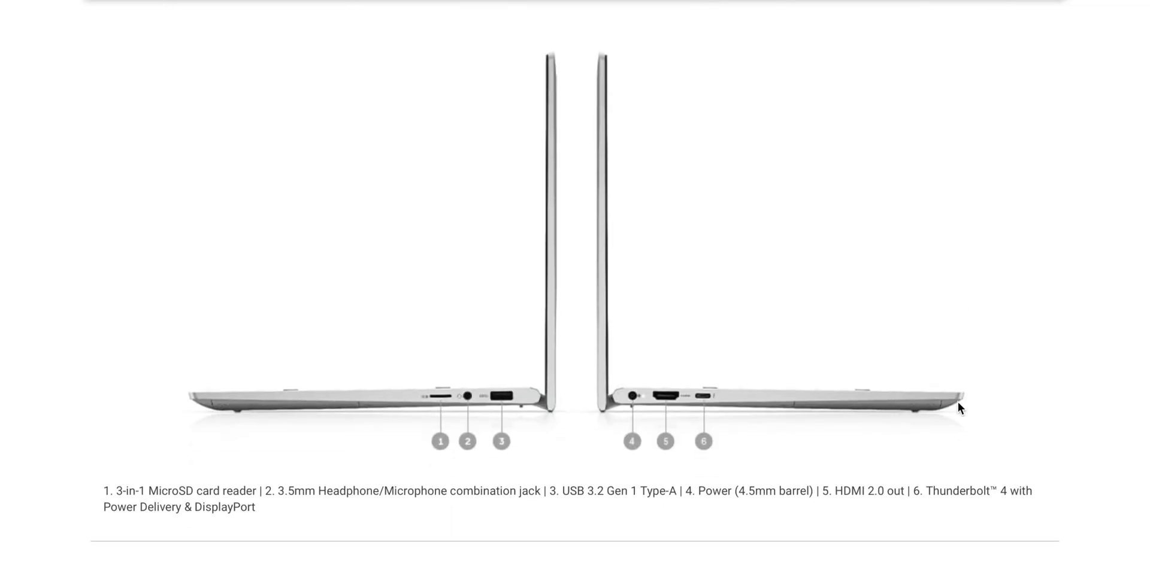
# Step: Scroll through Sink into the screen, Back to black and Beauty in the details to A vision in silver
pyautogui.scroll(-3)
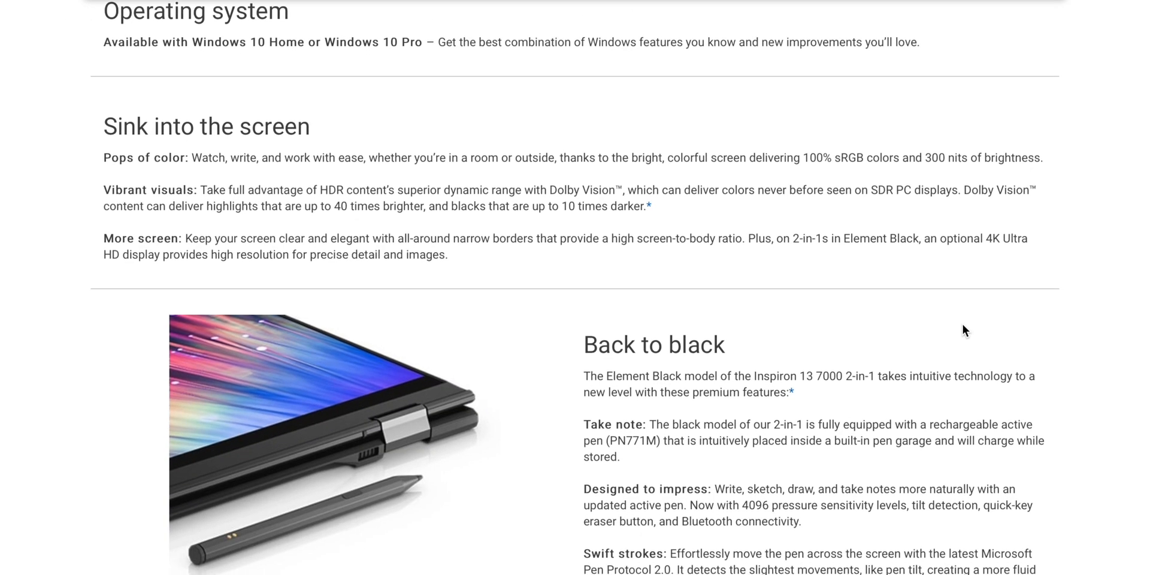
pyautogui.scroll(-3)
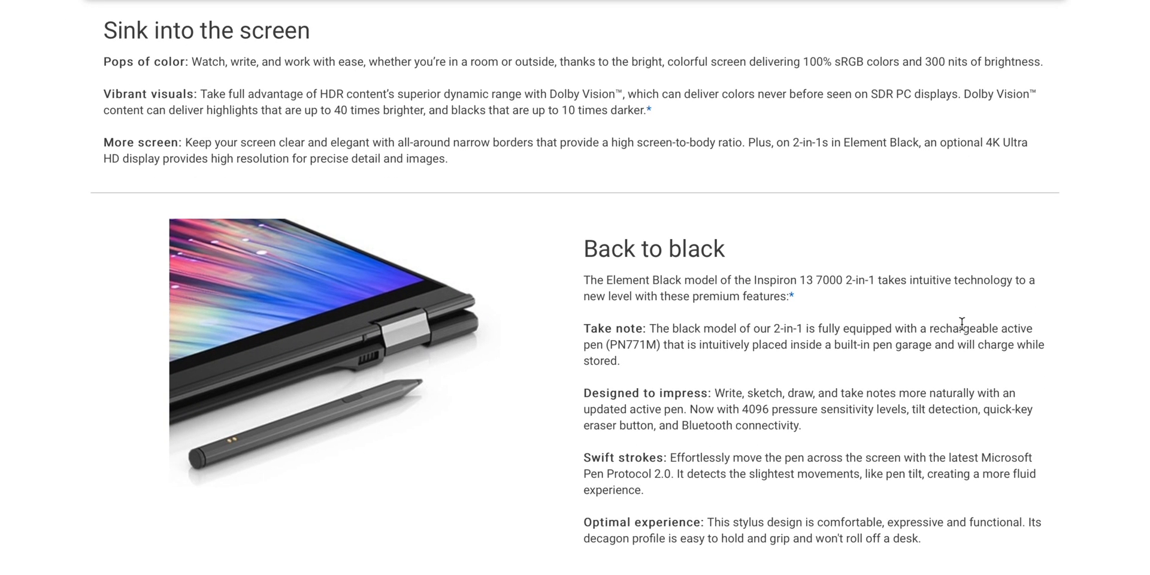
pyautogui.scroll(-3)
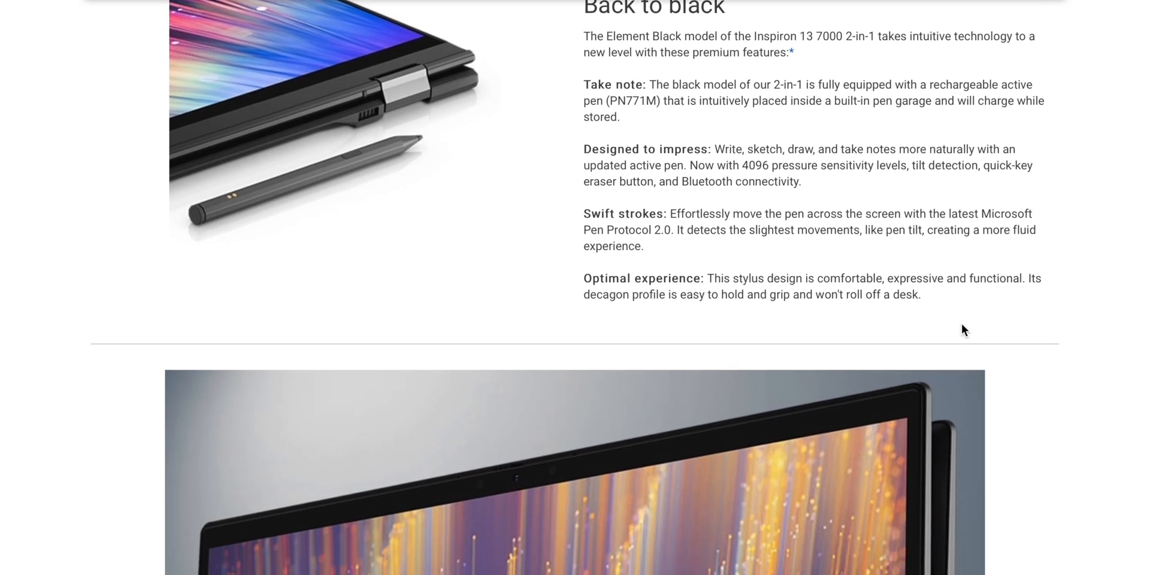
pyautogui.scroll(-3)
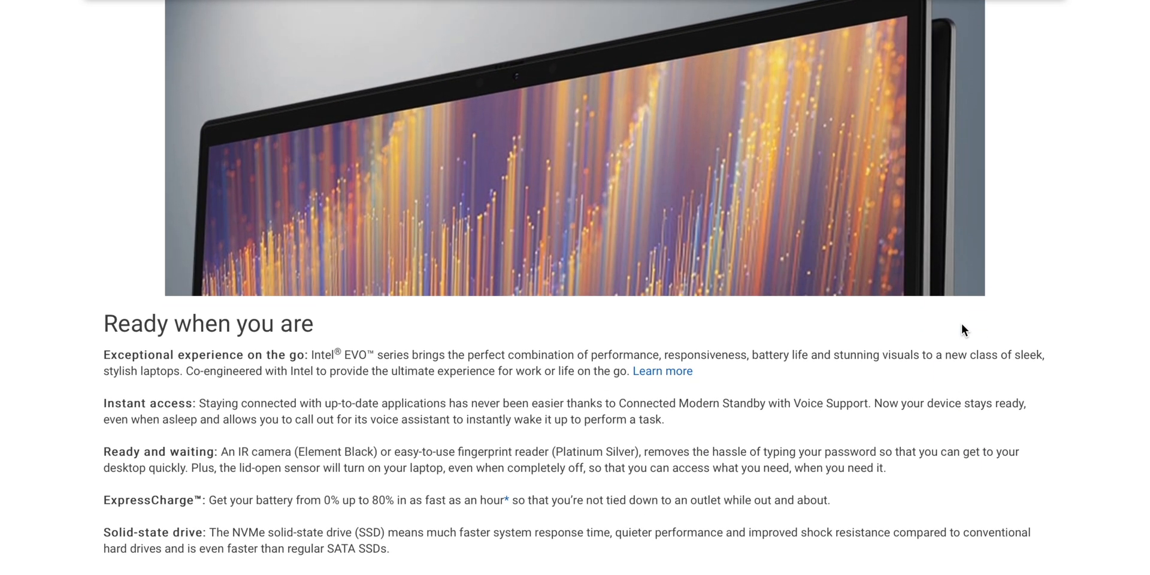
pyautogui.scroll(-3)
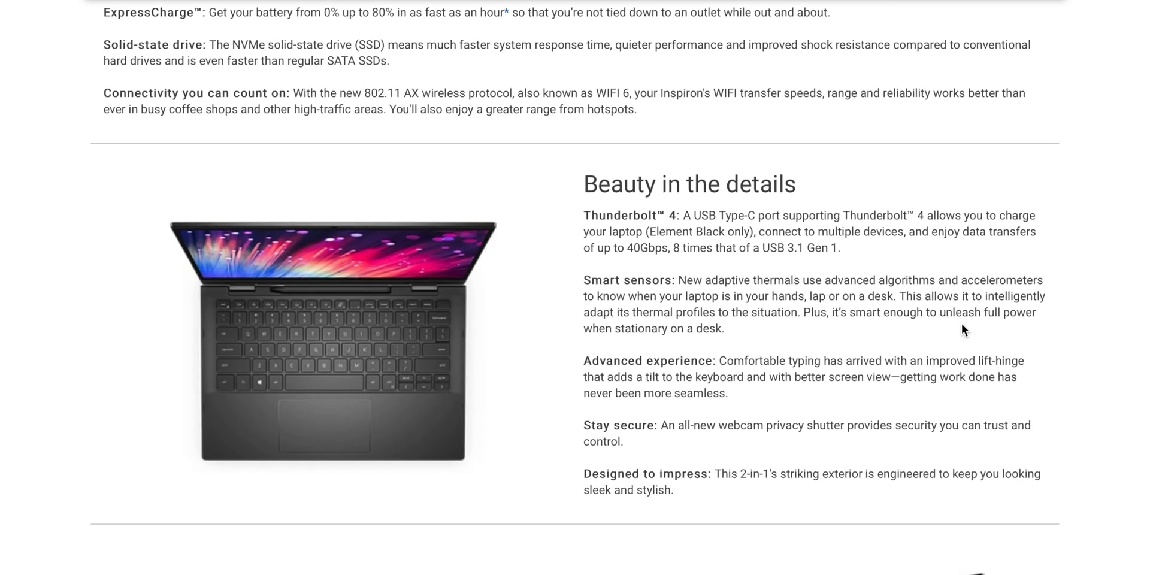
pyautogui.scroll(-3)
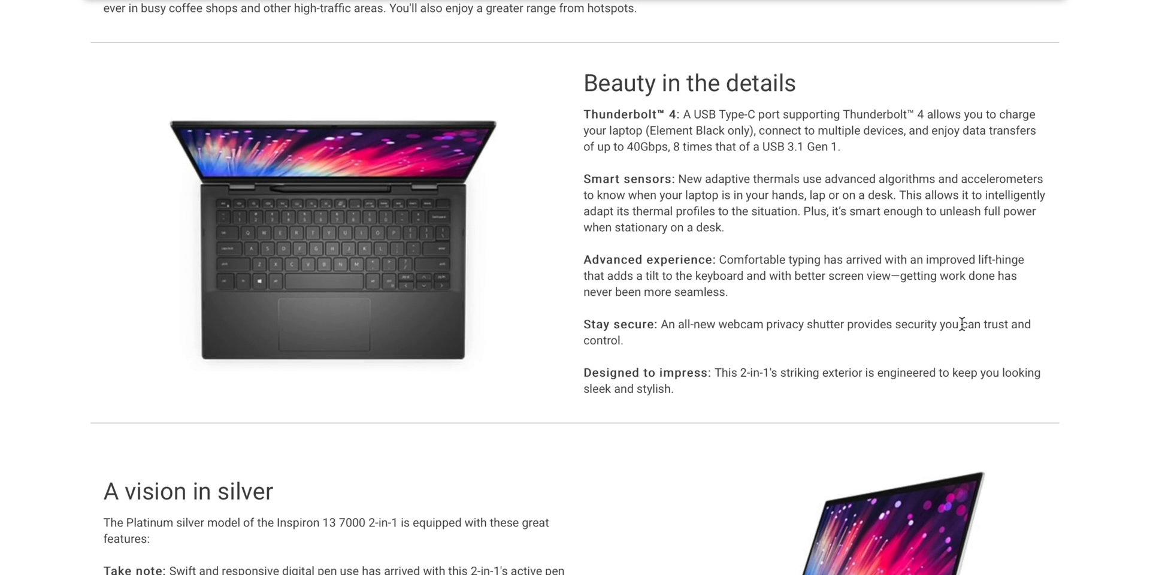
pyautogui.scroll(-3)
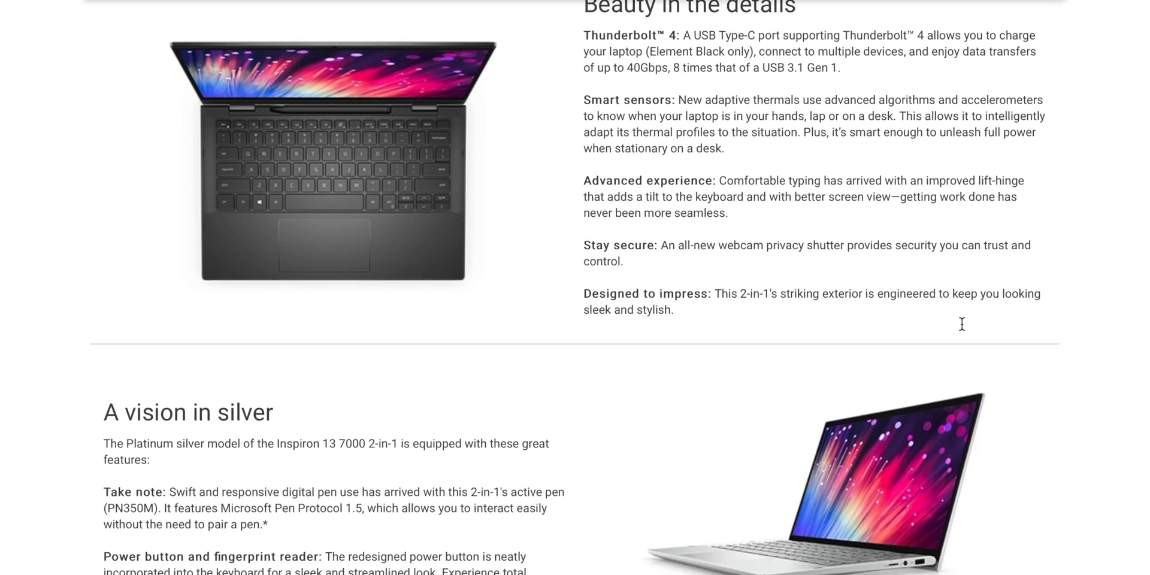
pyautogui.scroll(-3)
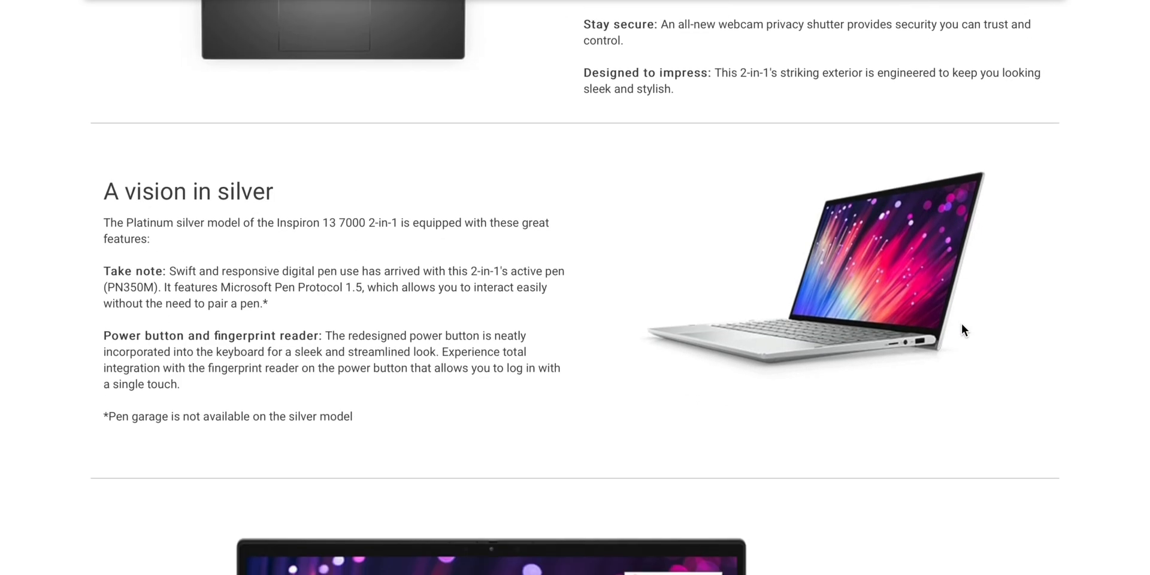
pyautogui.scroll(-3)
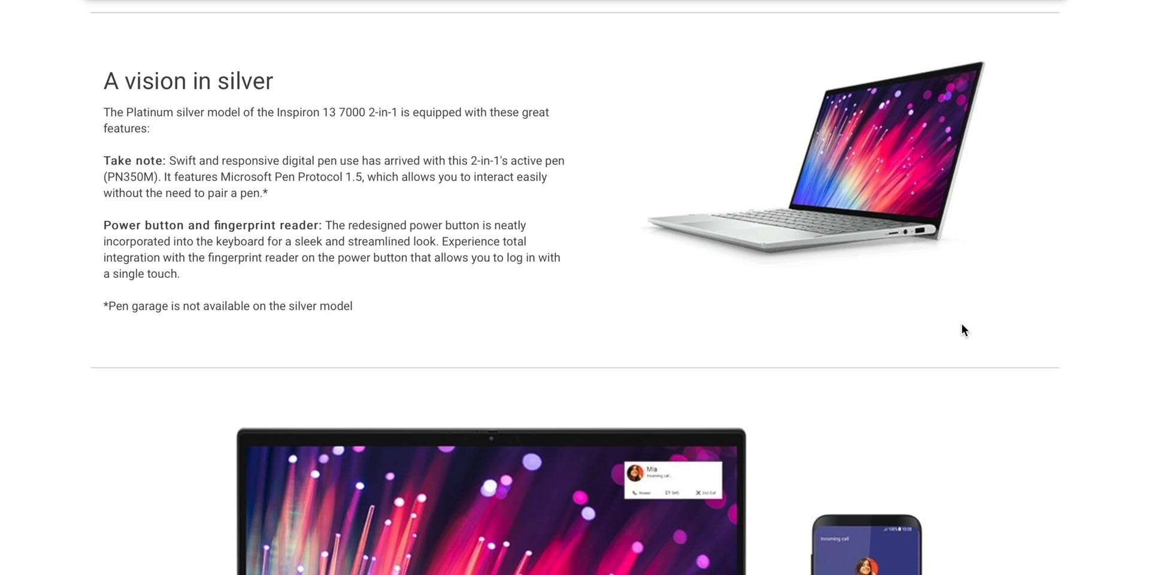
pyautogui.moveTo(961, 407)
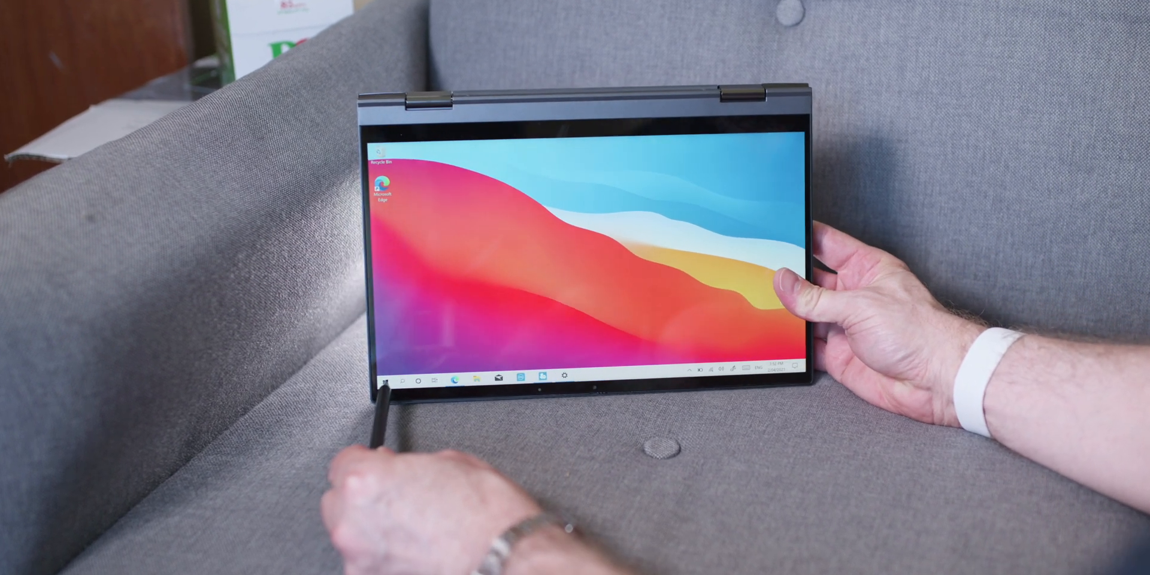
pyautogui.click(386, 380)
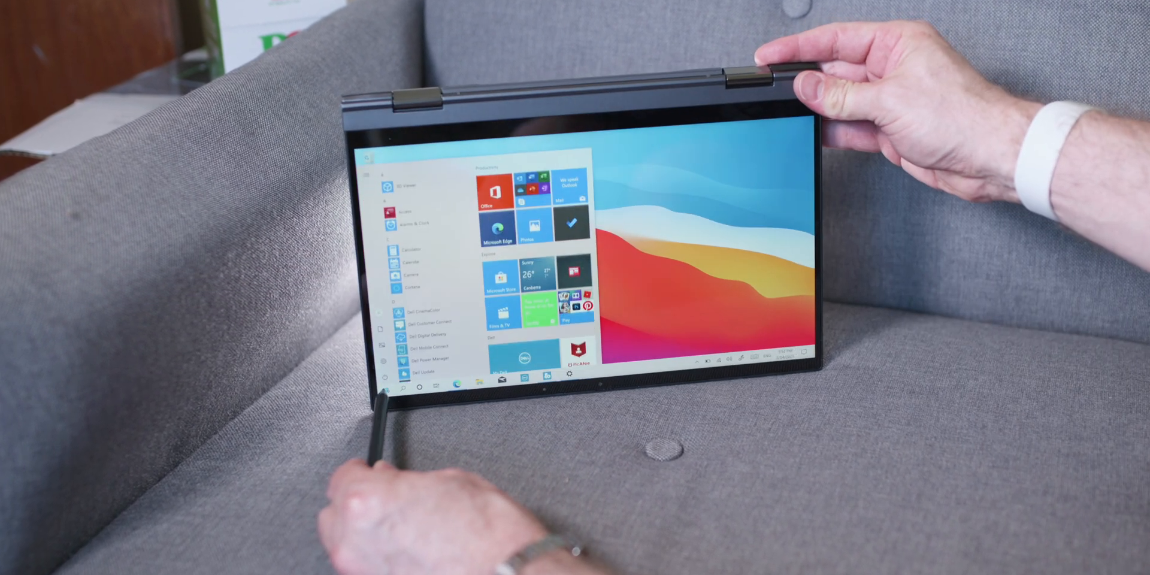